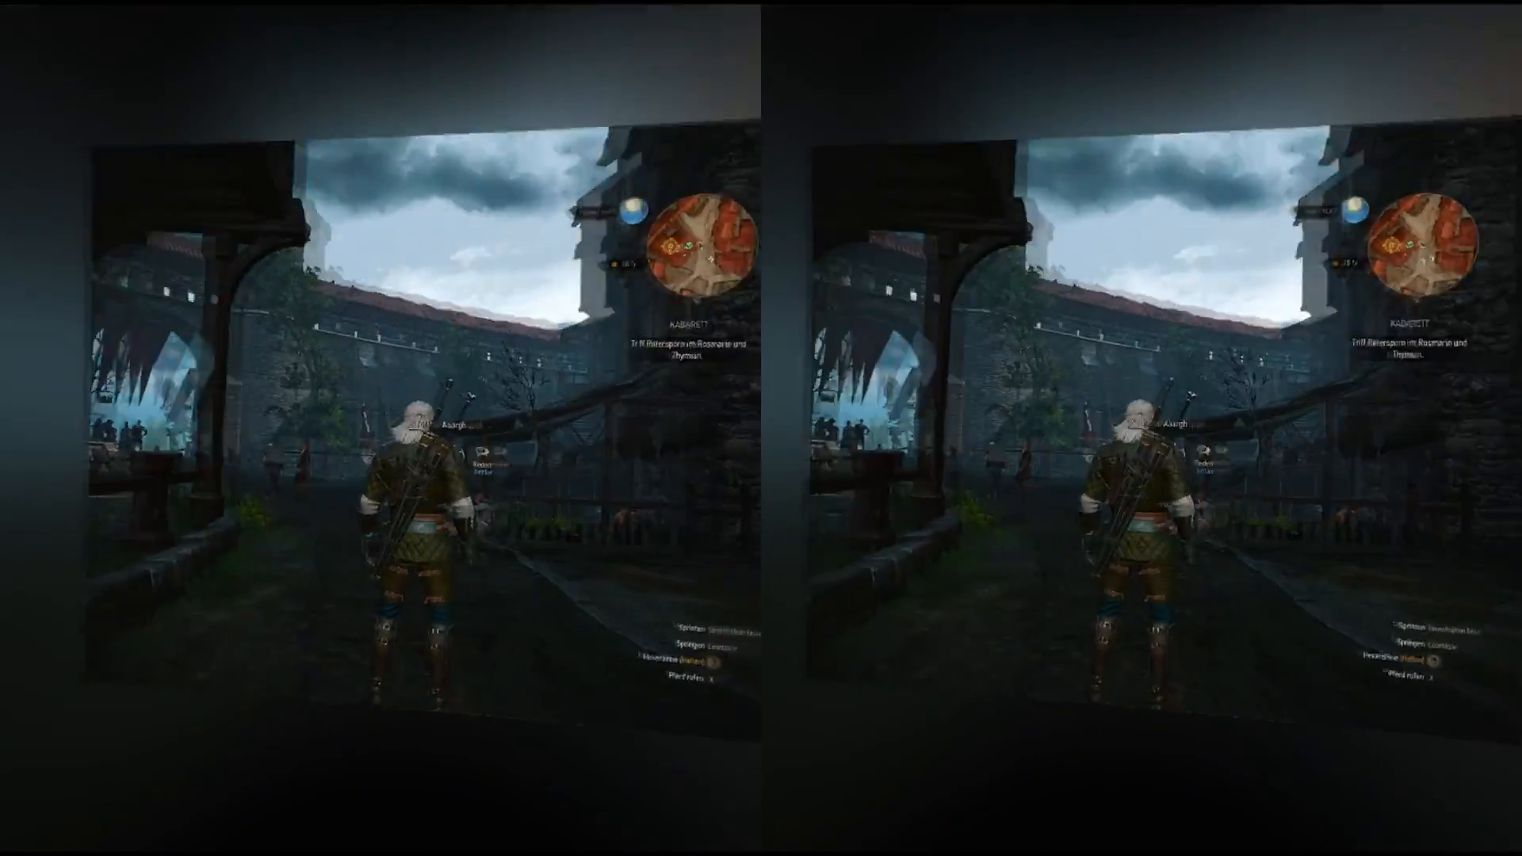
Step: Filter Local Profiles by 'w' and show The Witcher 3 profile details
key("w")
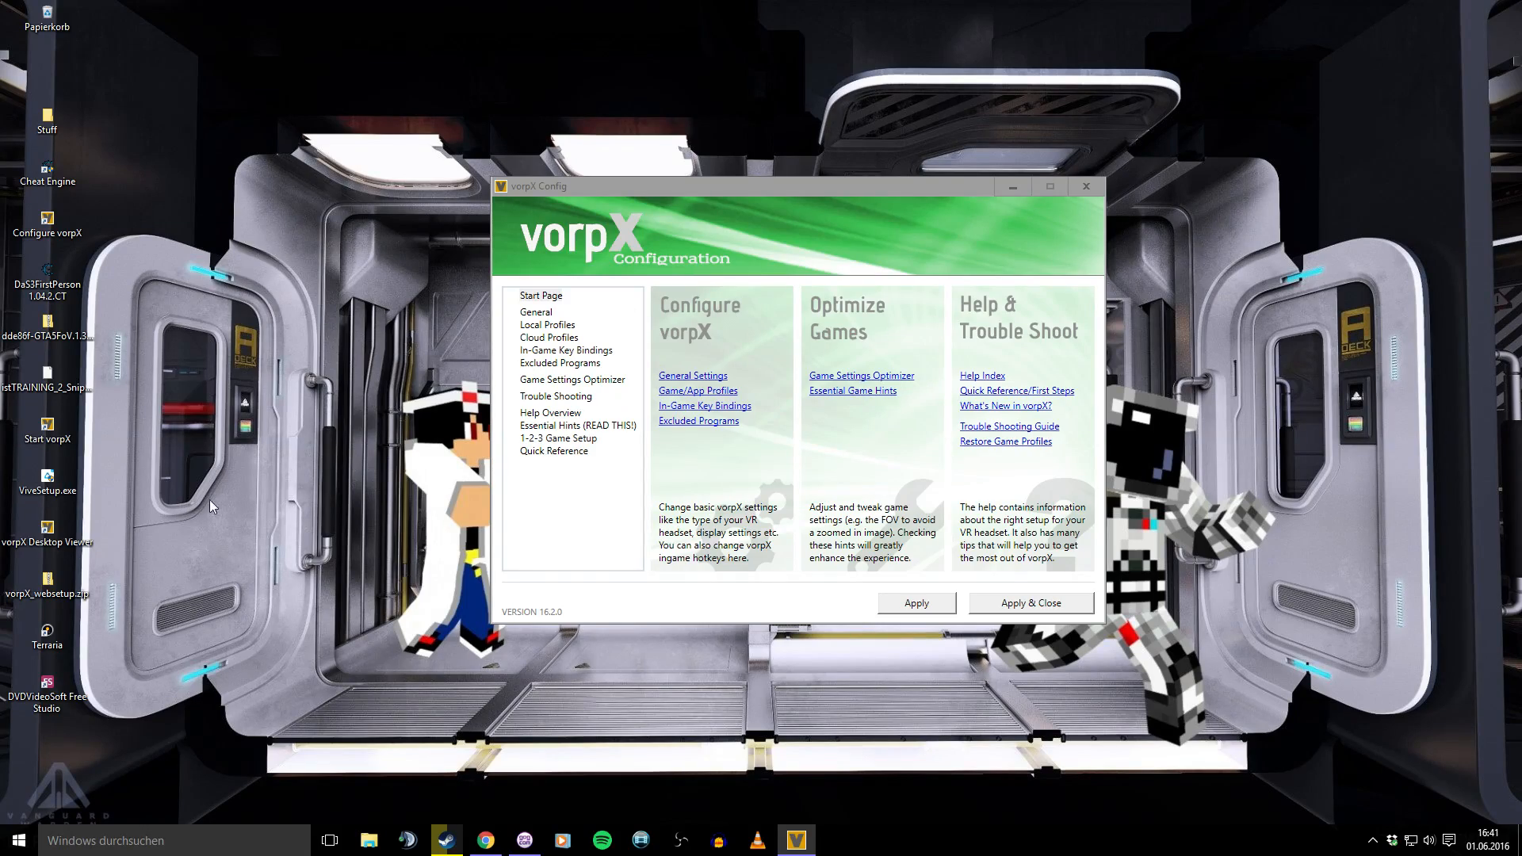
mouse_move(558, 335)
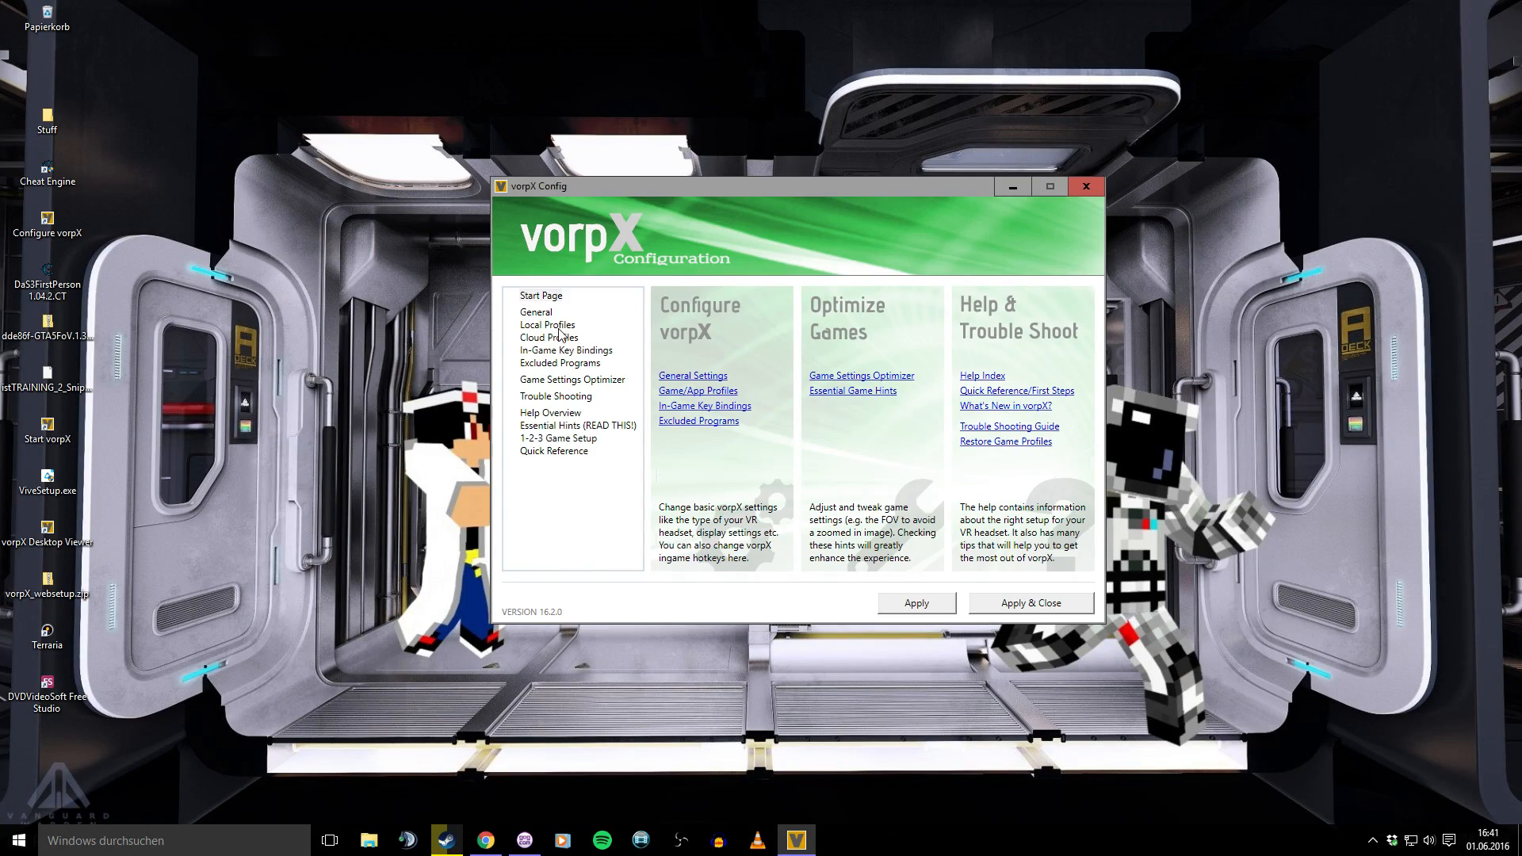
left_click(546, 324)
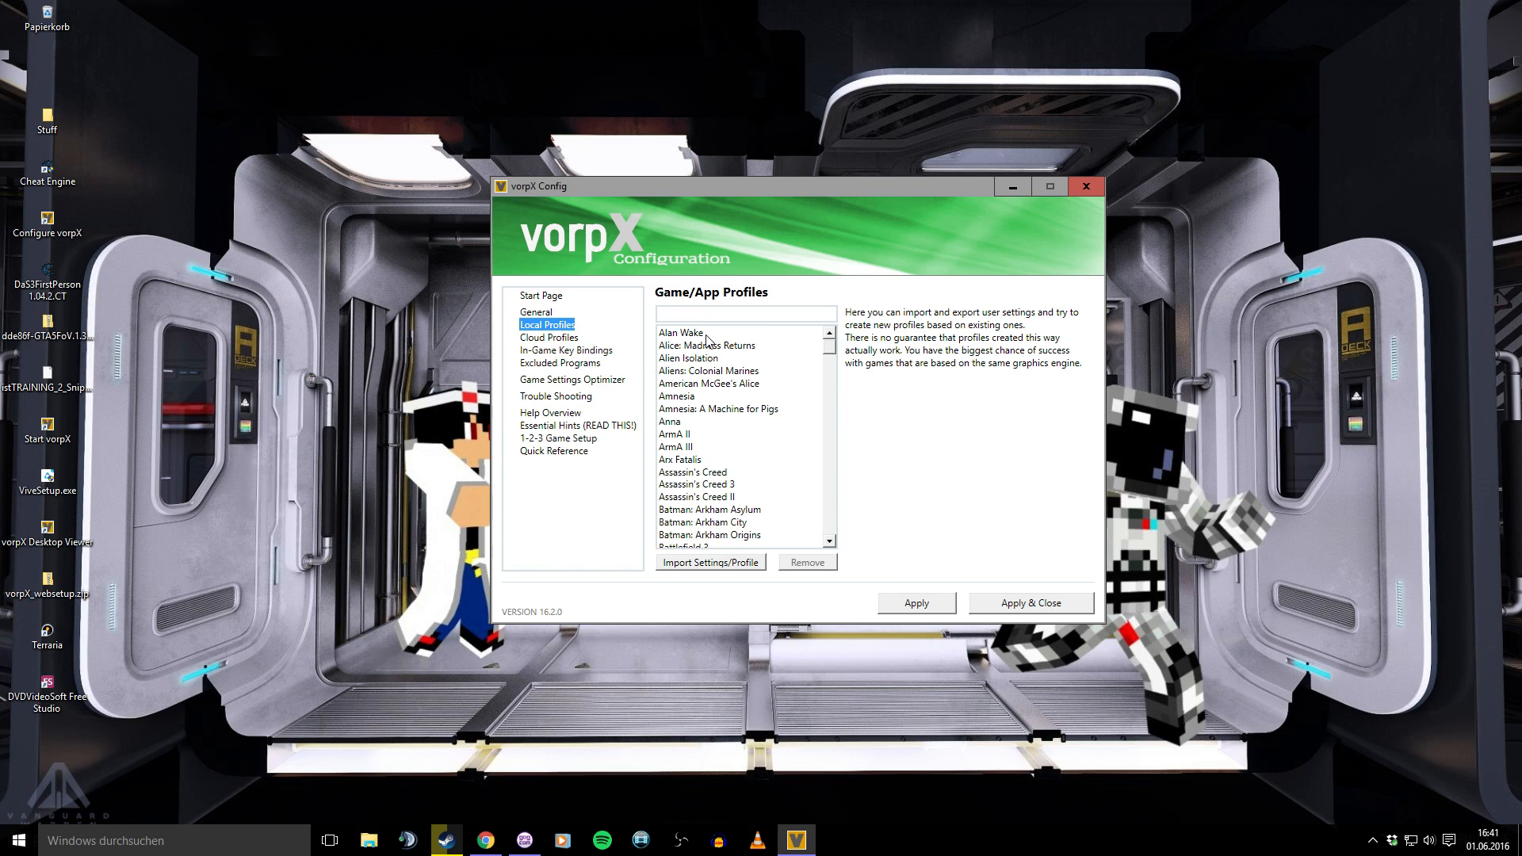
type("w")
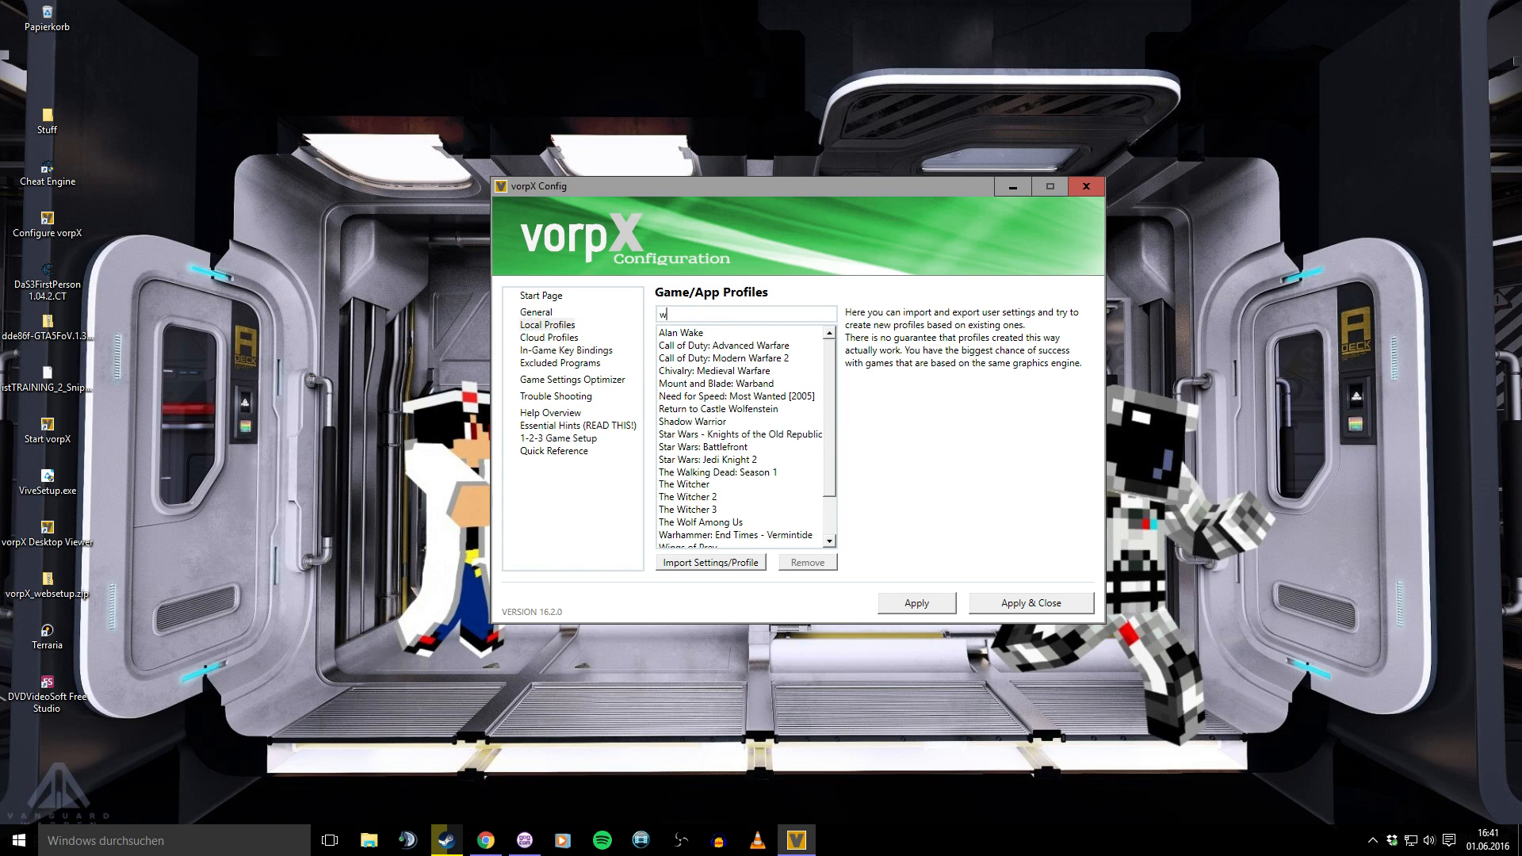
mouse_move(708, 507)
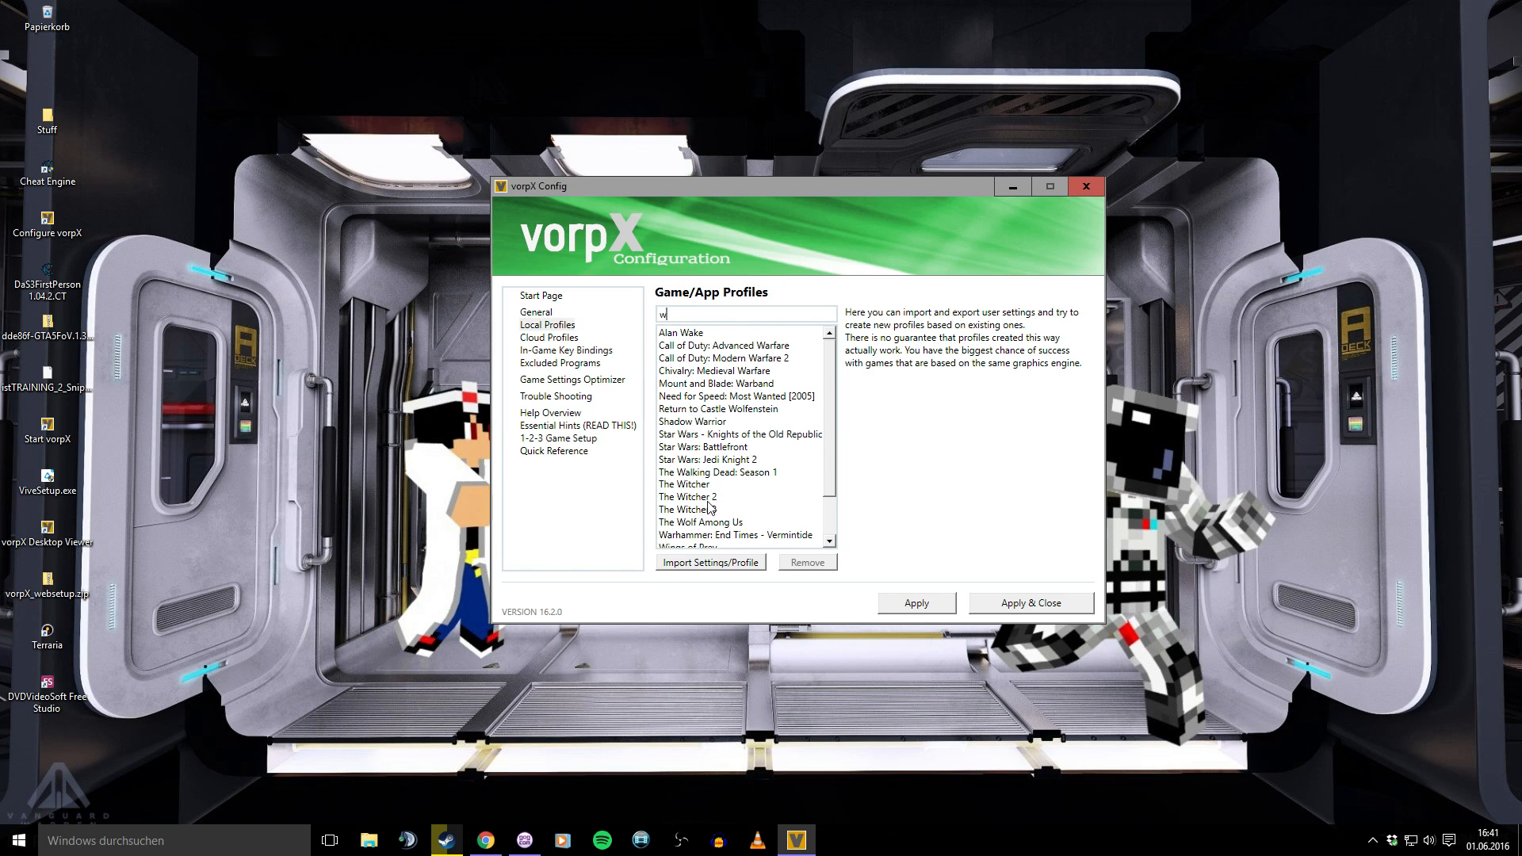
left_click(688, 509)
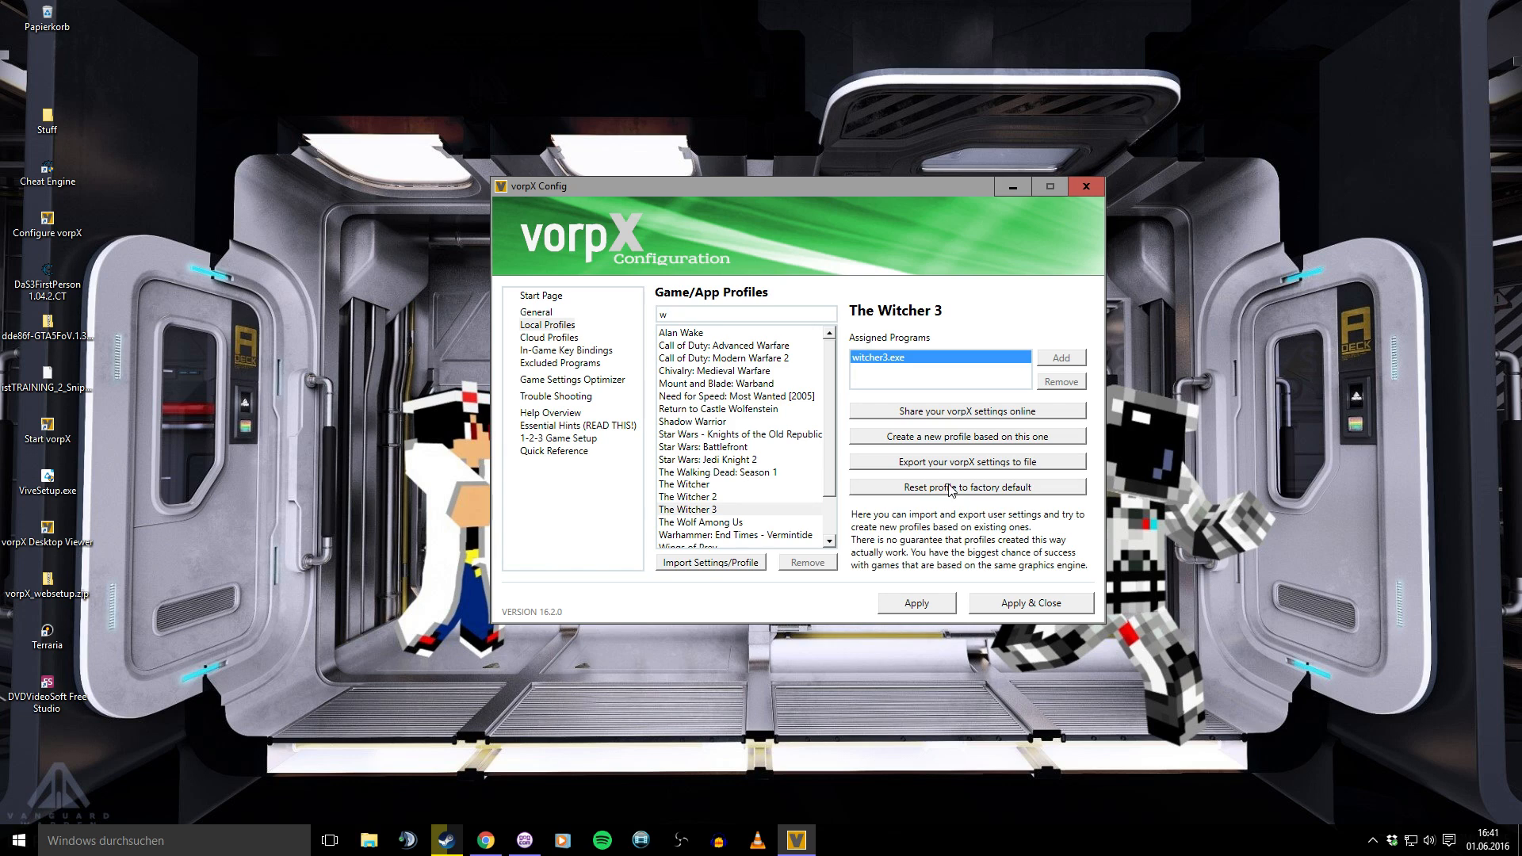
mouse_move(557, 386)
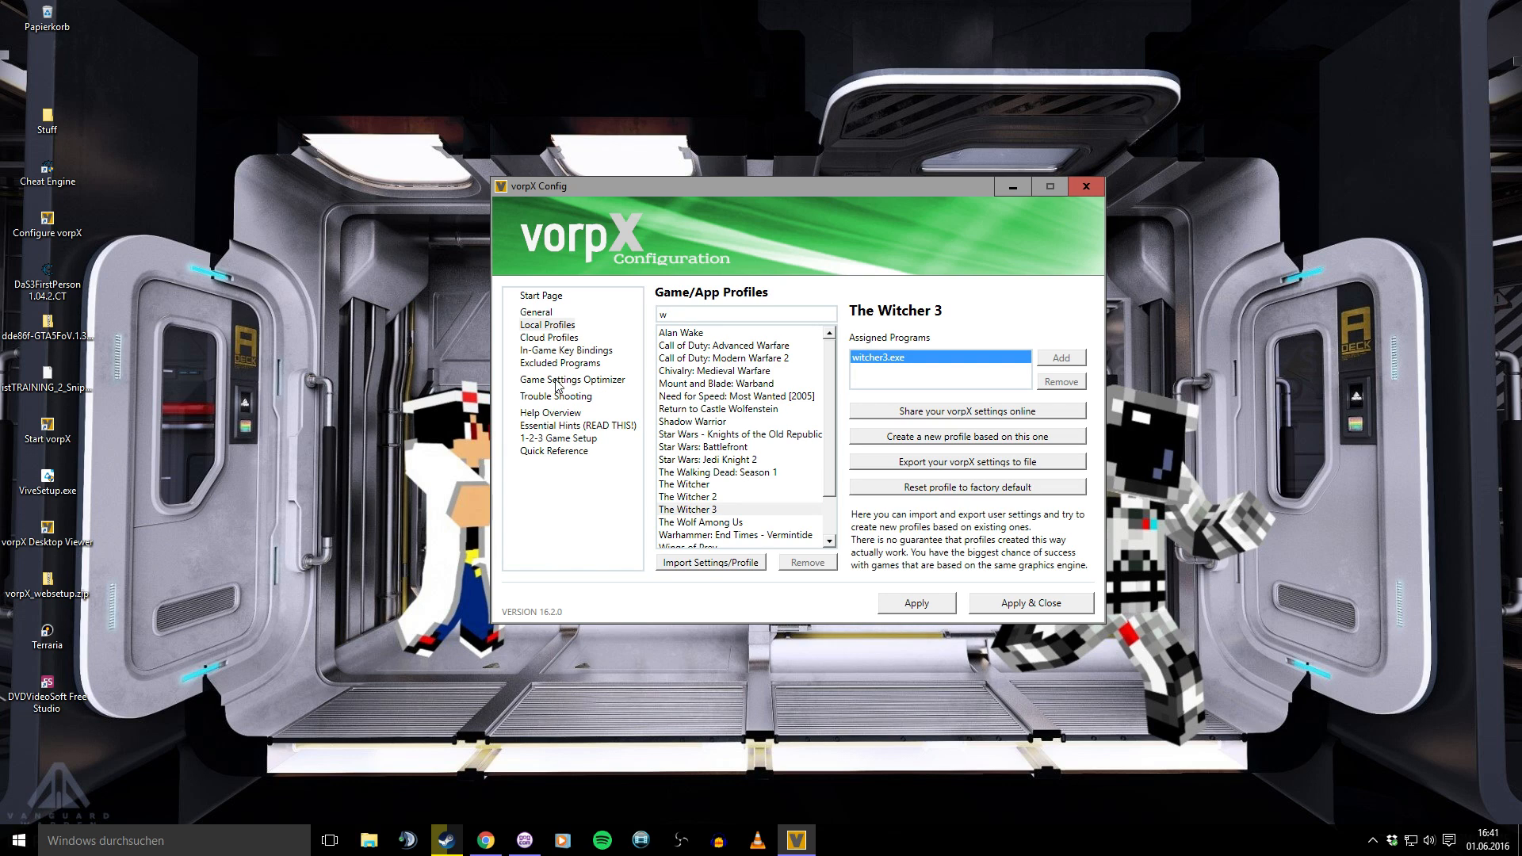
Step: Filter the Game Settings Optimizer titles by 'w'
left_click(571, 379)
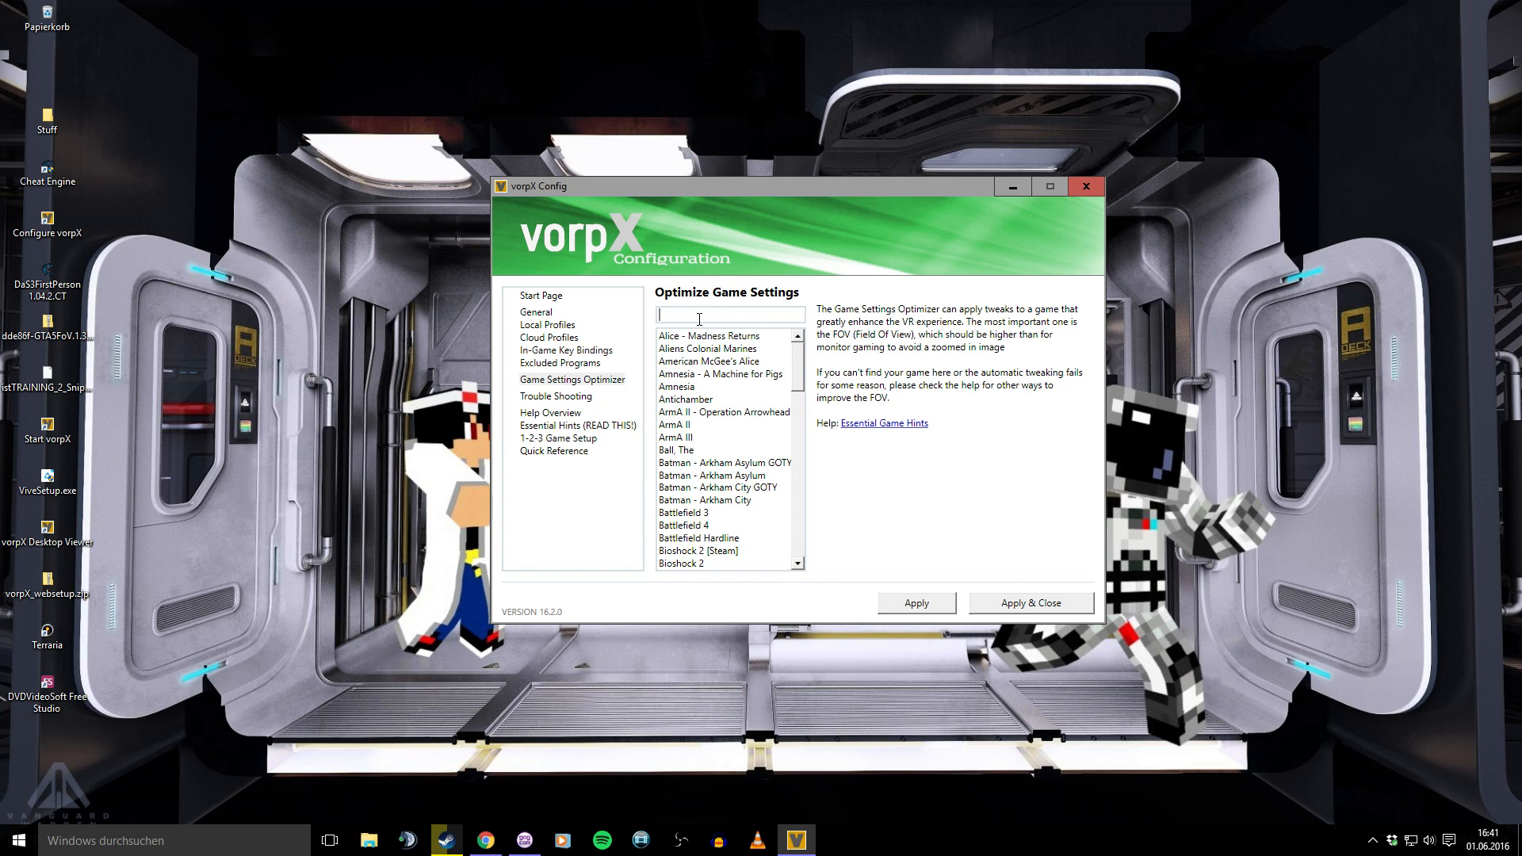
type("w")
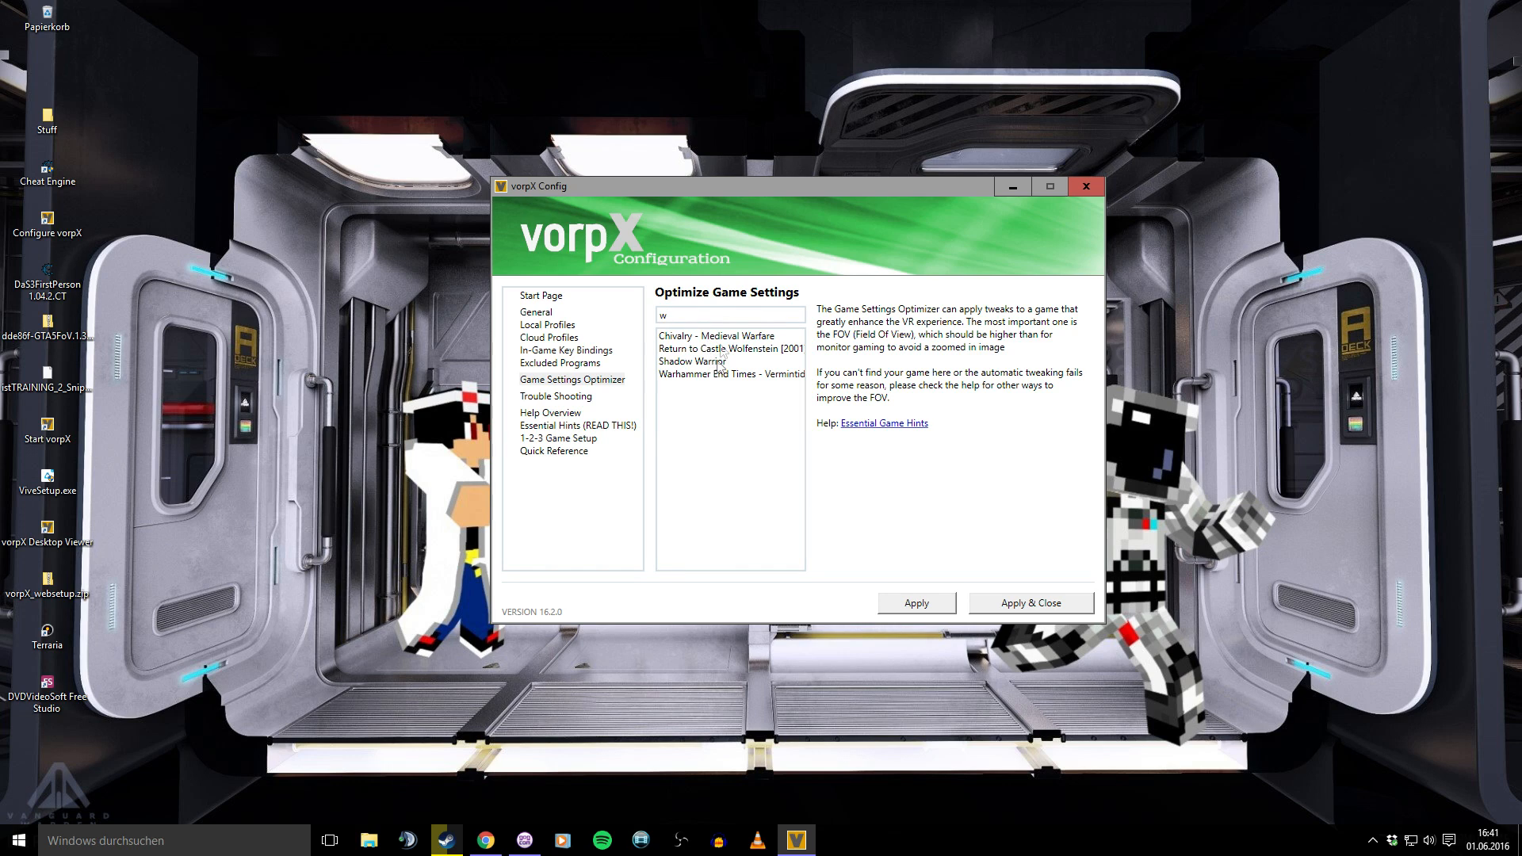
left_click(728, 315)
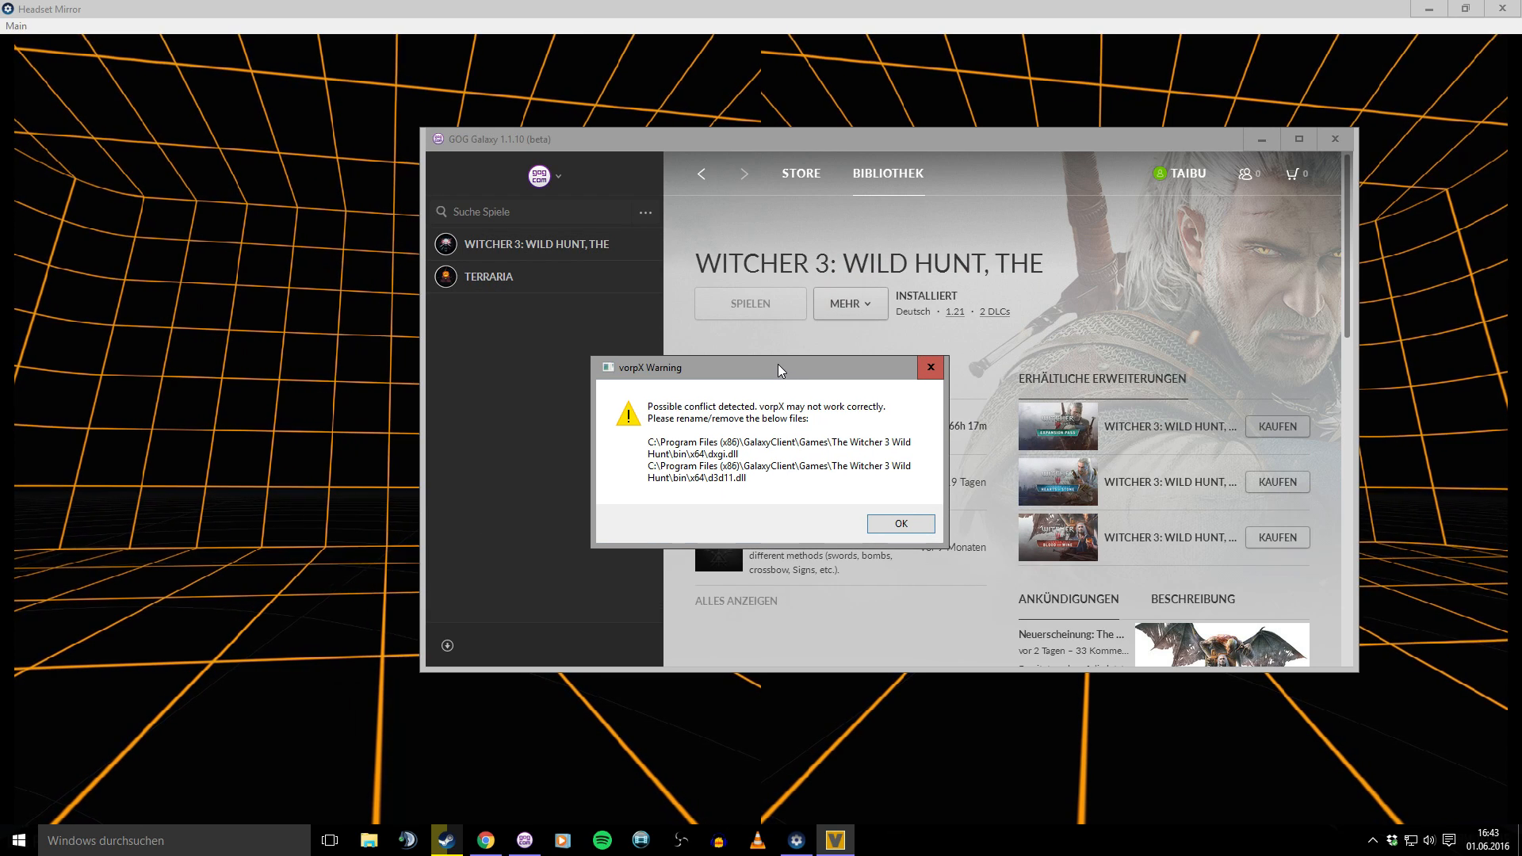
mouse_move(689, 446)
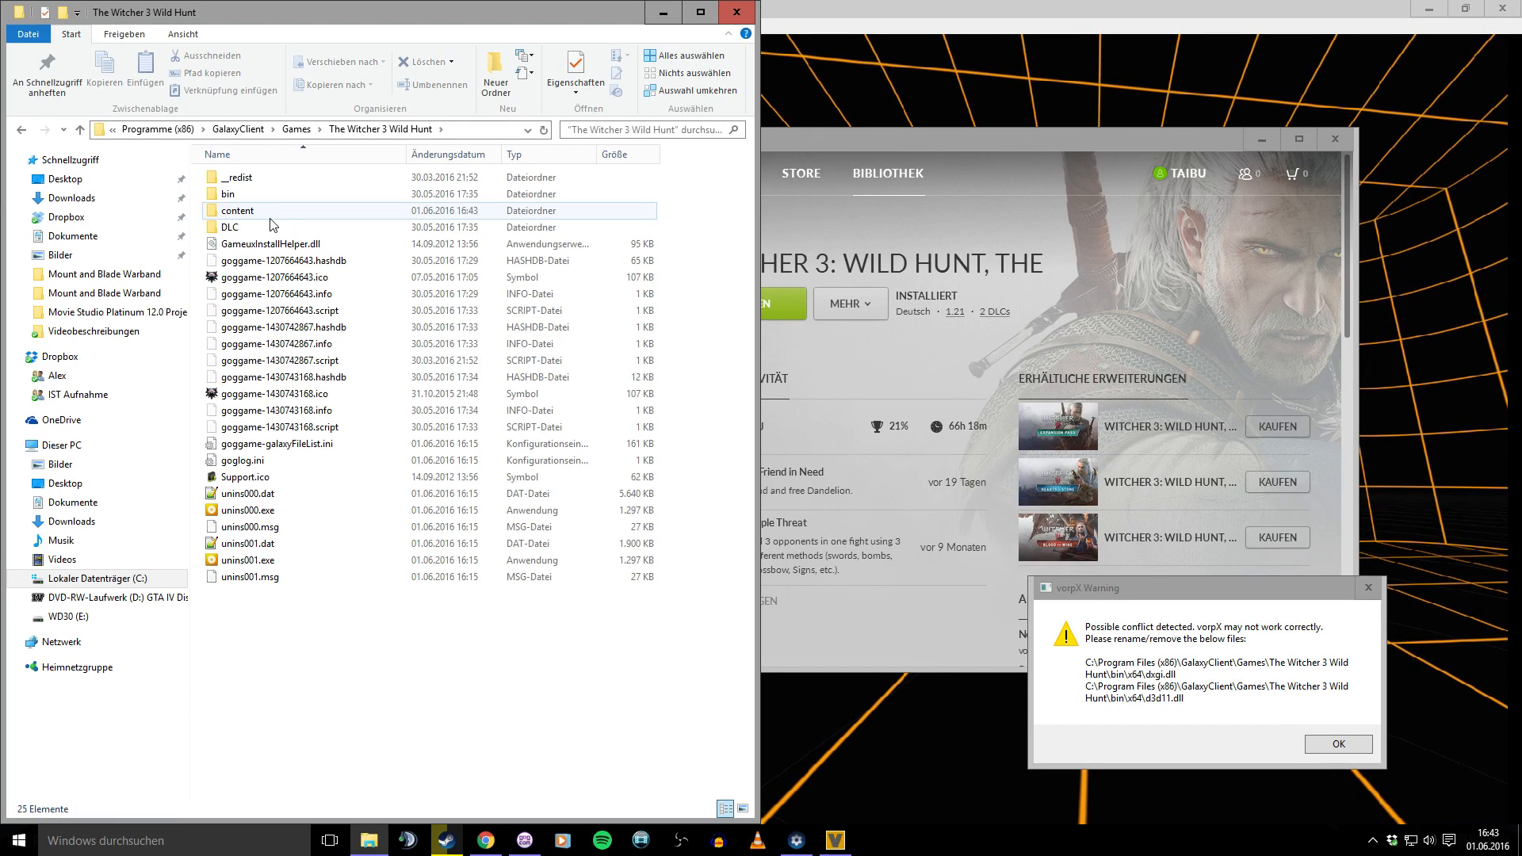
Step: Rename dxgi.dll and d3d11.dll in bin\x64 with a .BACKUP suffix
double_click(228, 193)
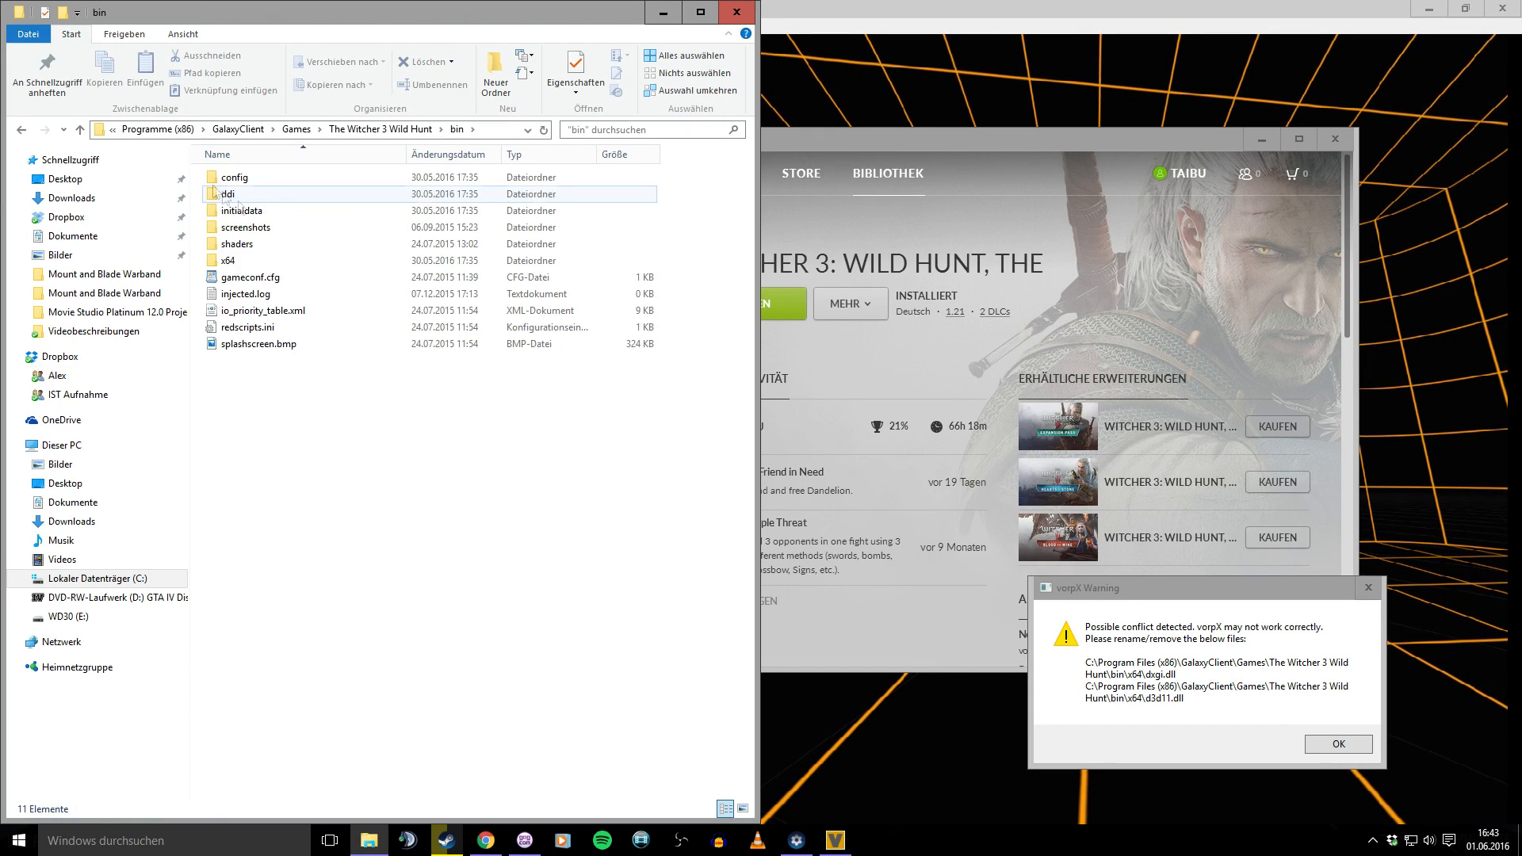
double_click(228, 260)
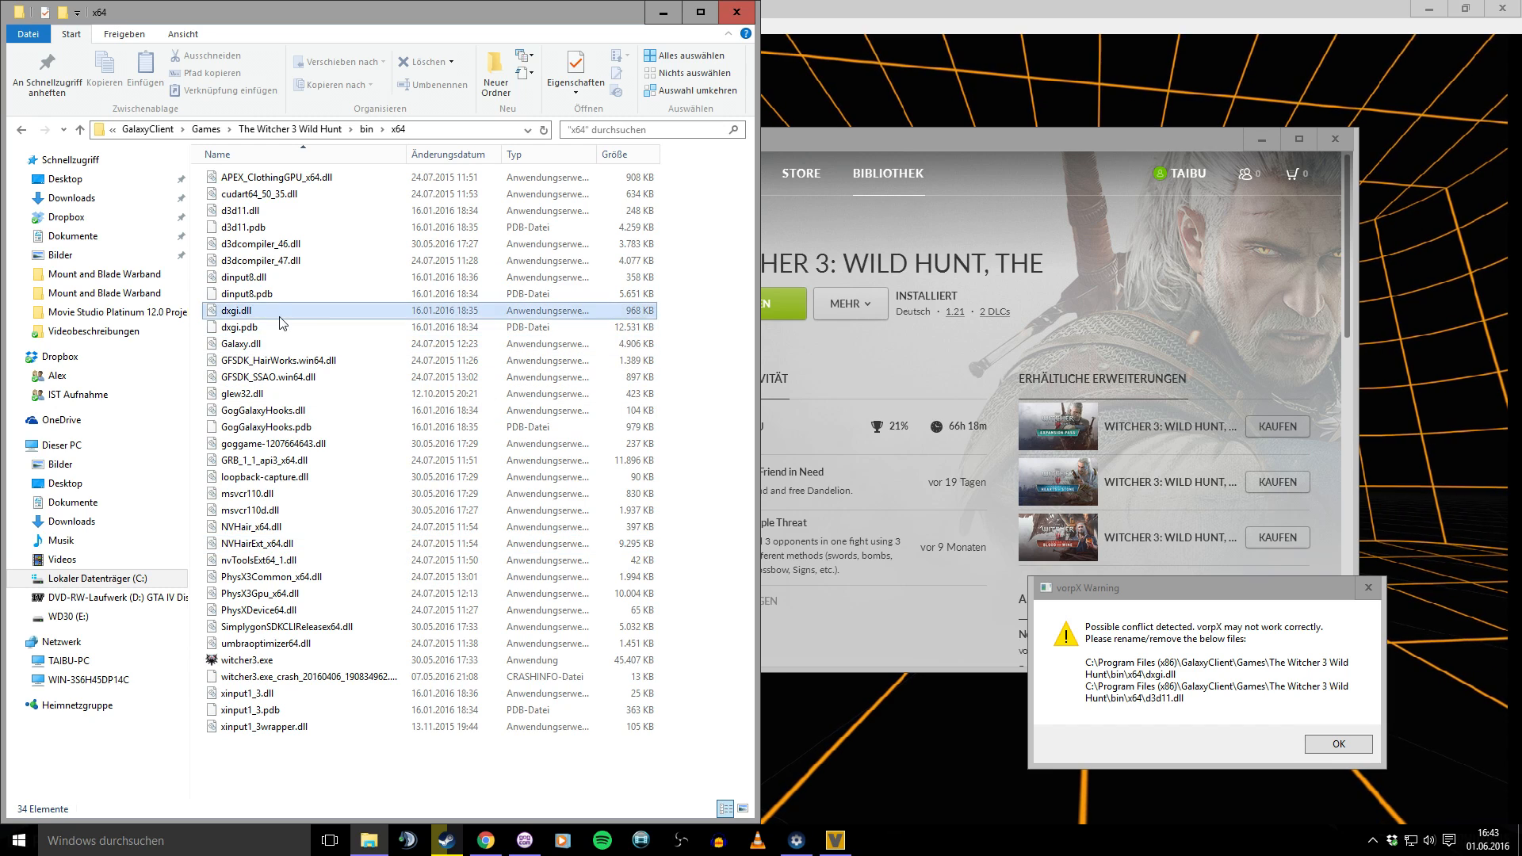
double_click(233, 310)
type(".BACKUP")
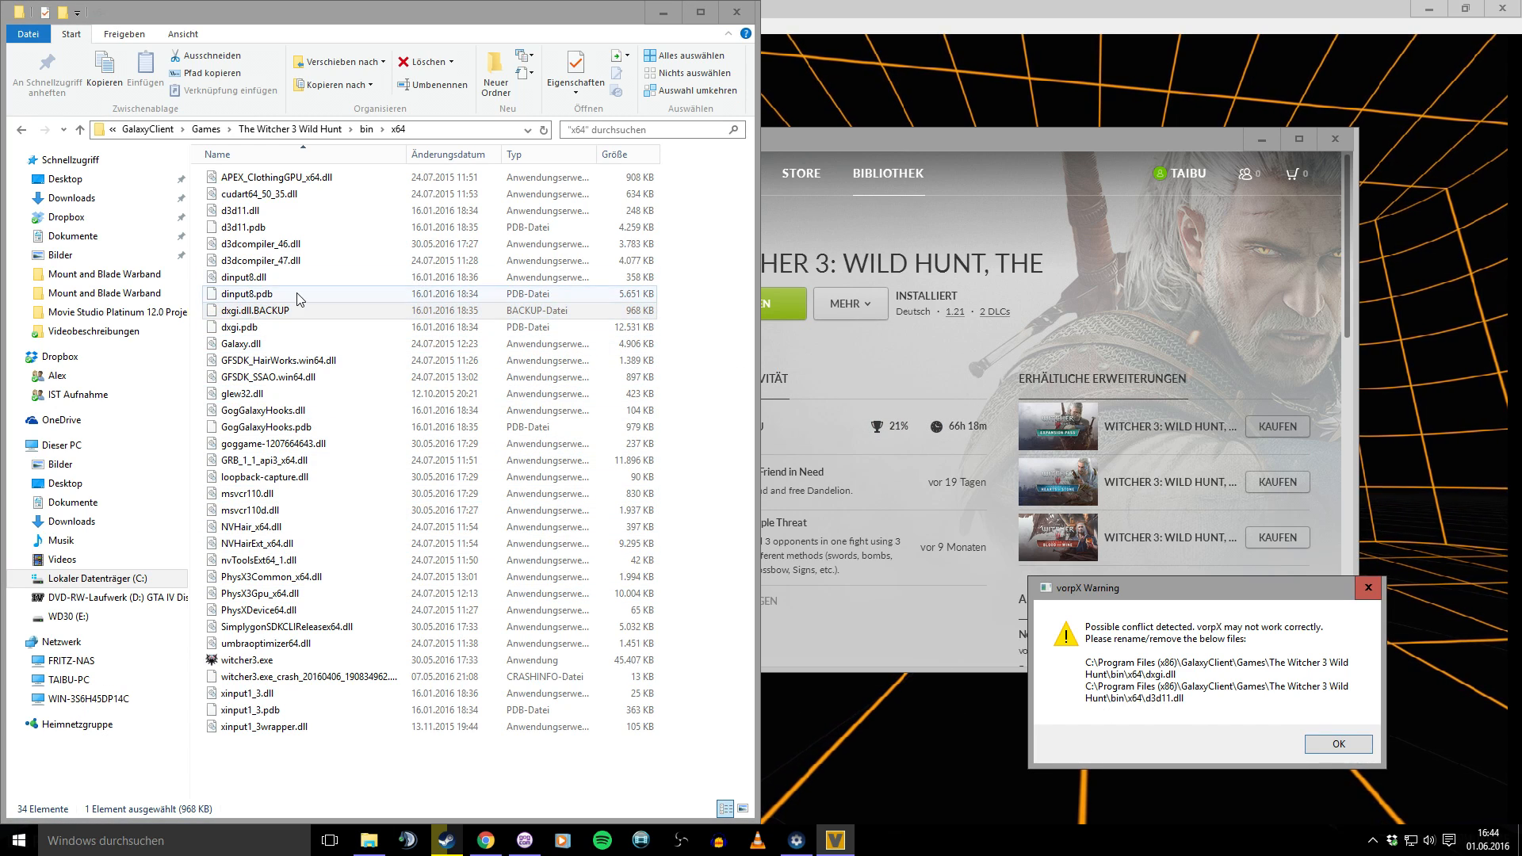
double_click(245, 211)
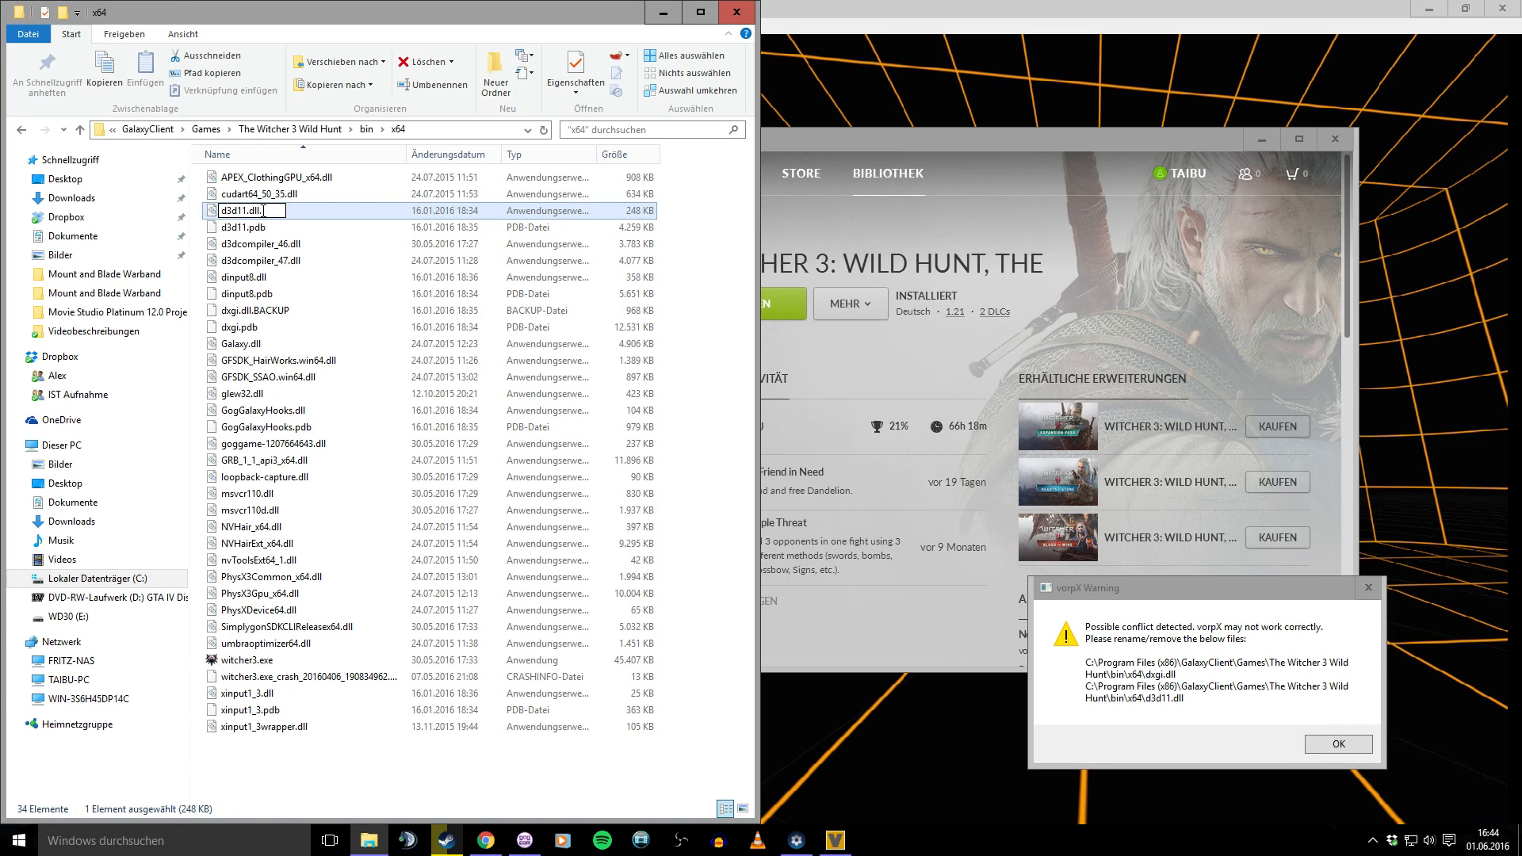
type(".BACKUP")
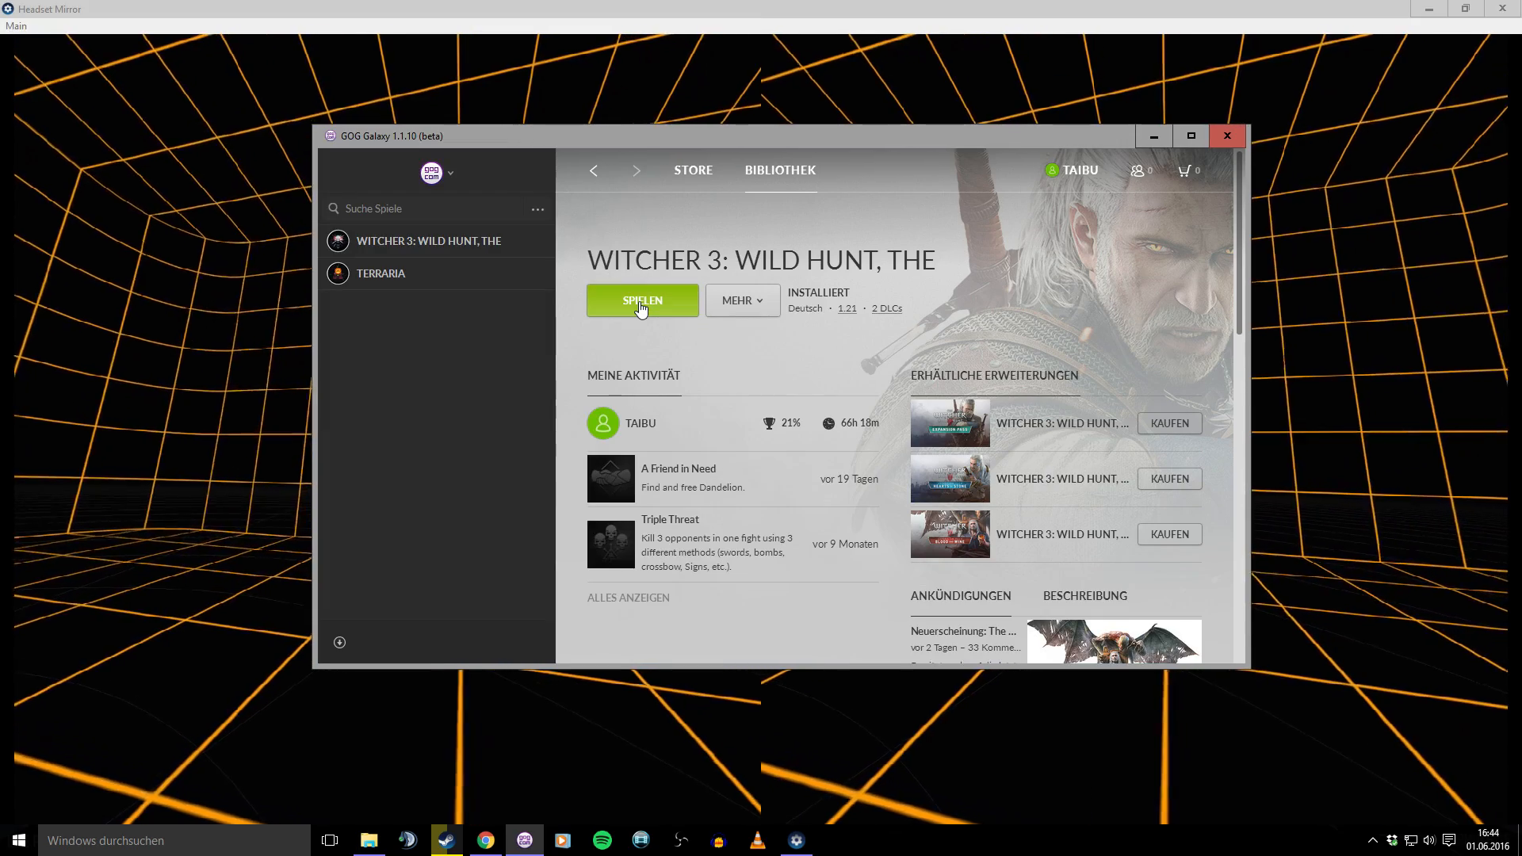
Step: Launch The Witcher 3 again from GOG Galaxy via Spielen
left_click(641, 300)
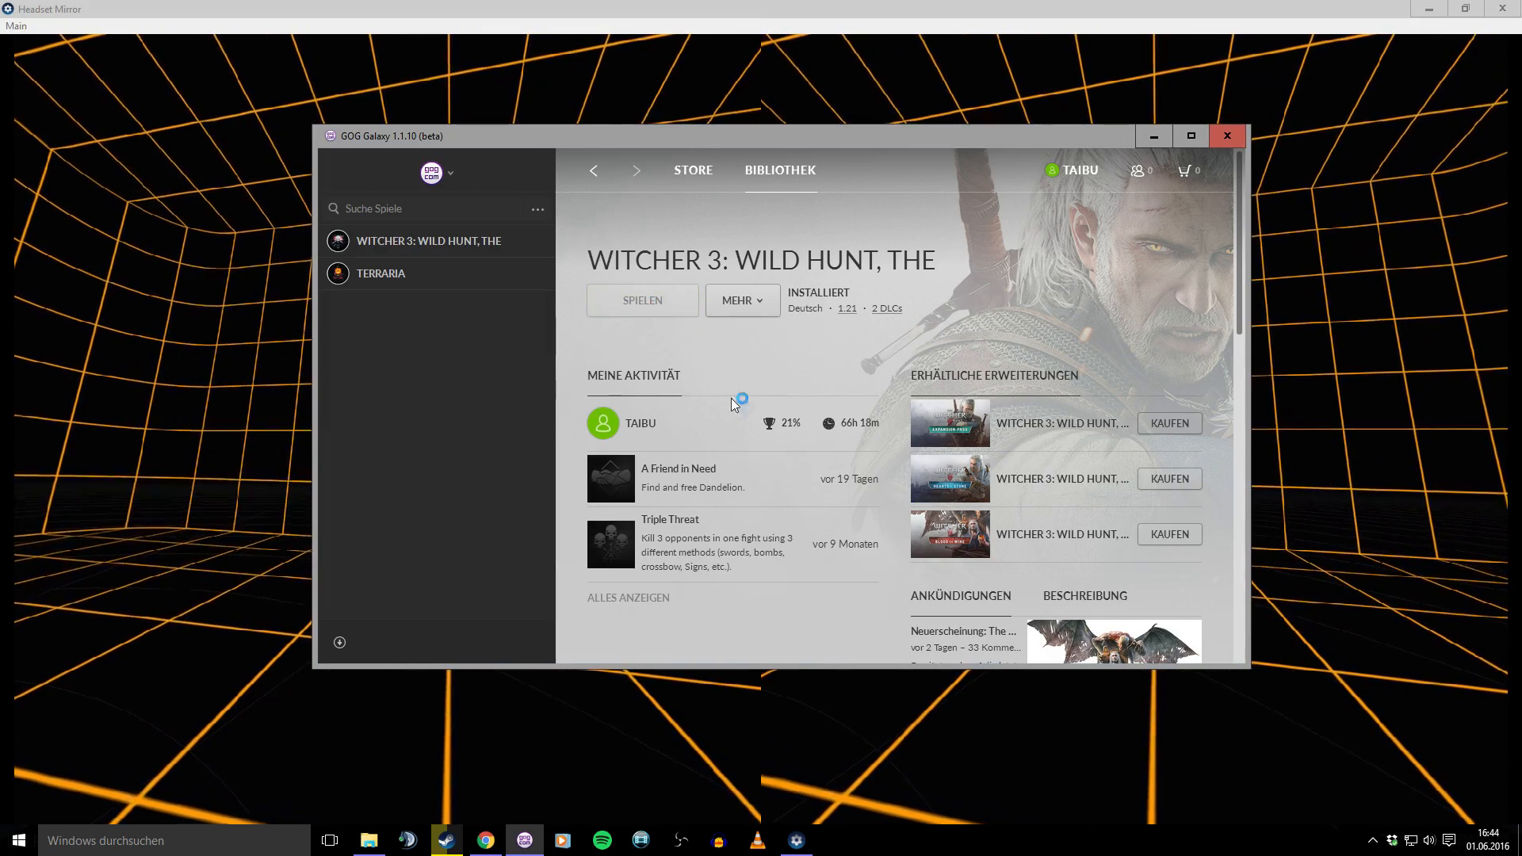
left_click(641, 300)
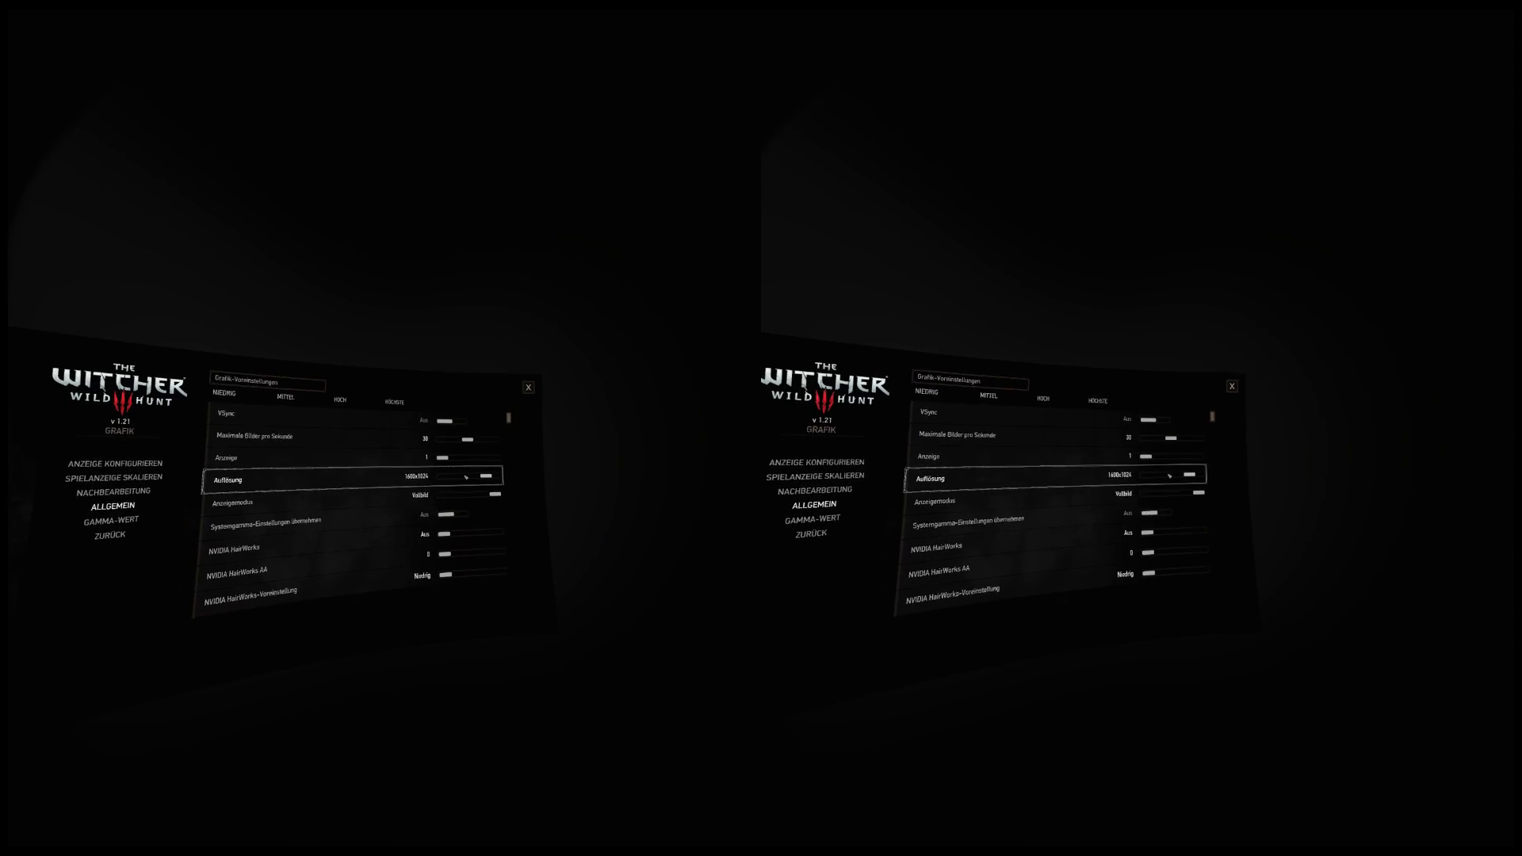
Step: Set Auflösung under Grafik > Allgemein to 1280x1024
left_click(463, 476)
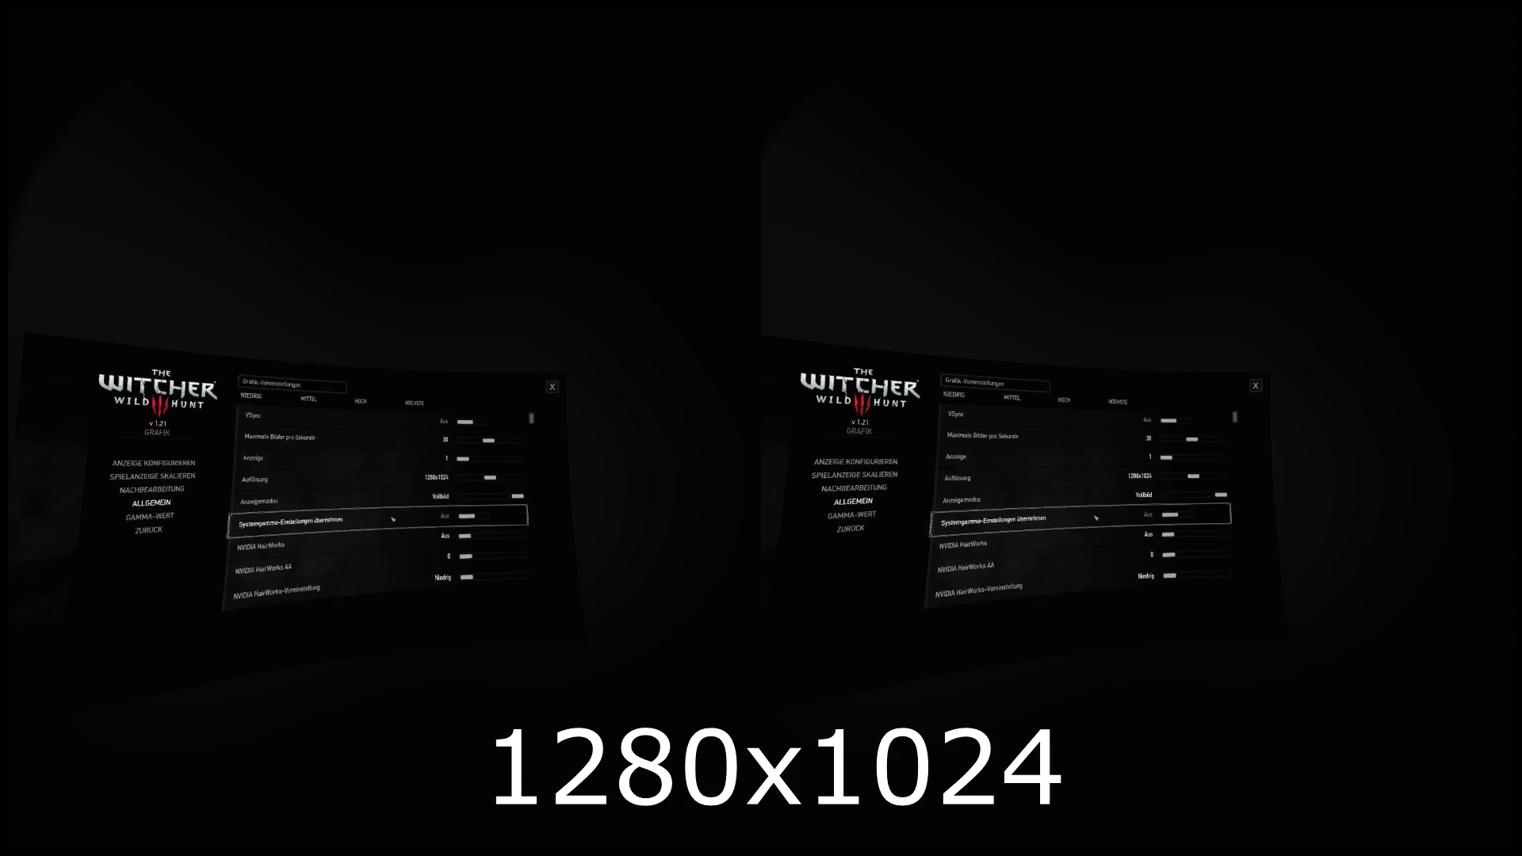